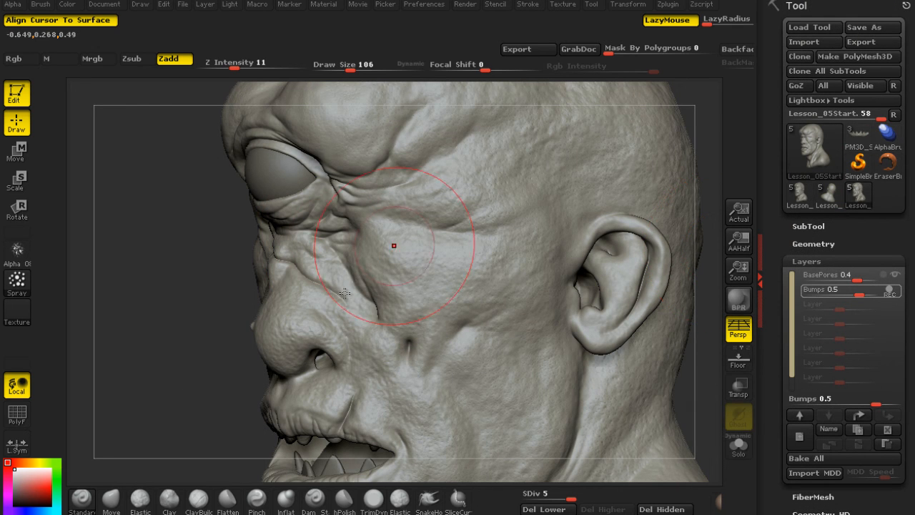
- Brush bumpy skin detail around the creature's eye with the Standard brush on the Bumps layer
drag(393, 247, 297, 368)
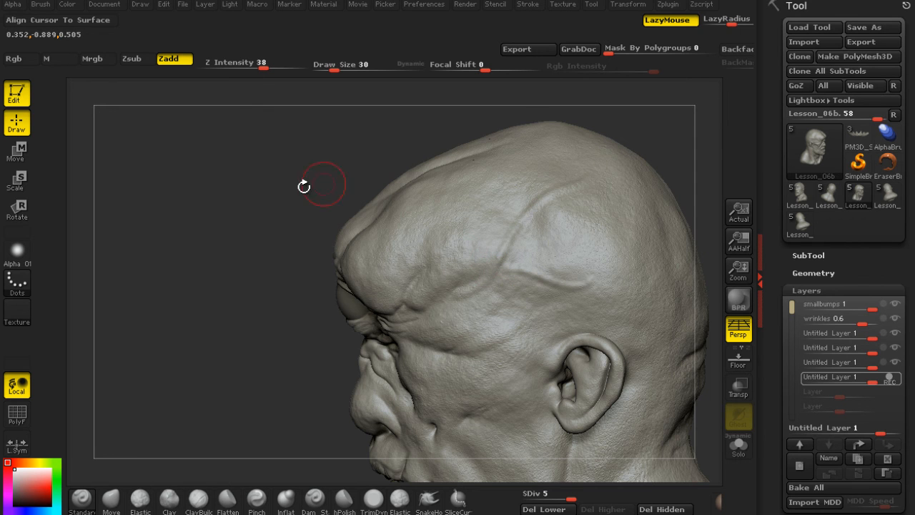
- Paint red polypaint inside the creature's lip with the Standard brush
drag(304, 187, 591, 266)
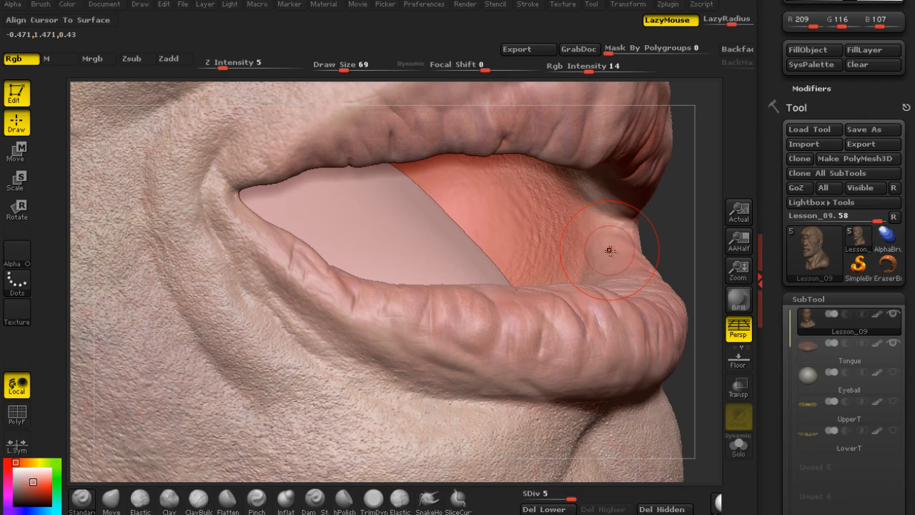
drag(611, 250, 694, 153)
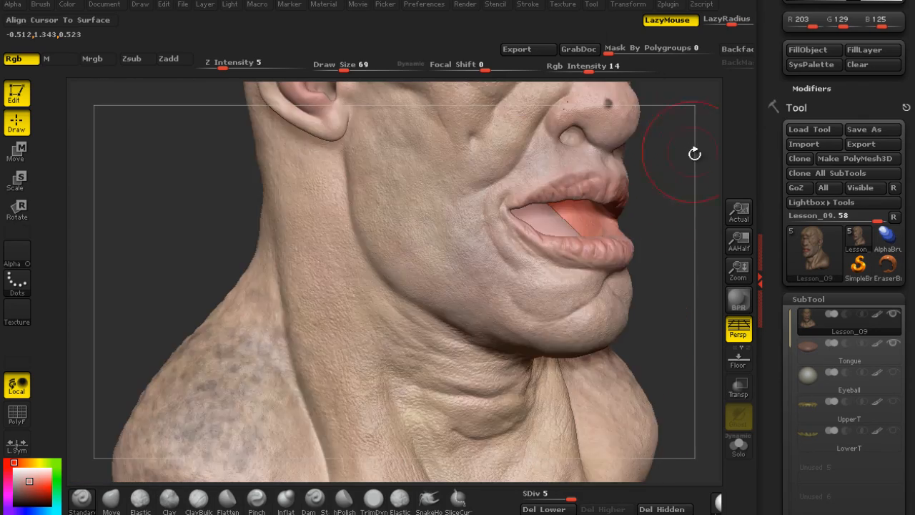